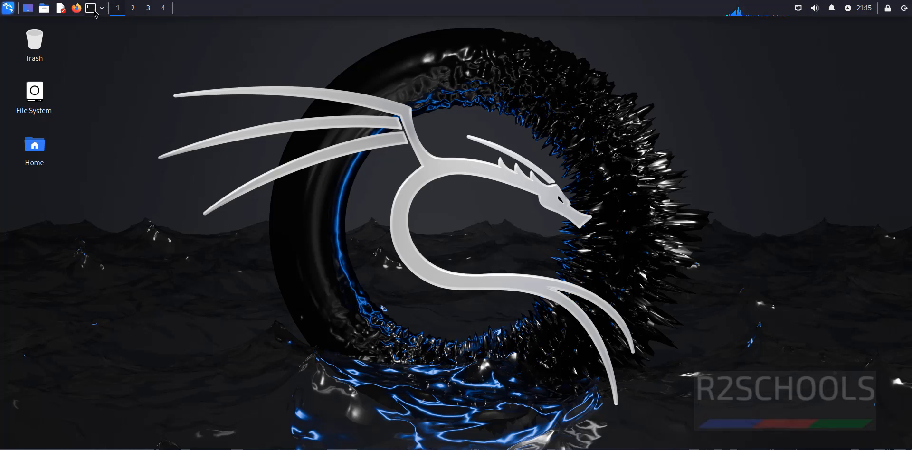
# Step: Open a terminal and run java --version, which shows Java 21.0.2 LTS
pyautogui.click(90, 9)
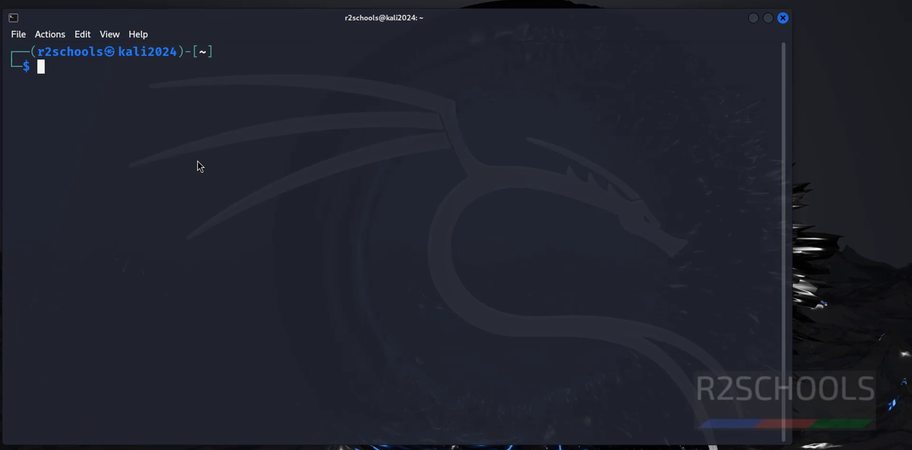
pyautogui.write('java --version')
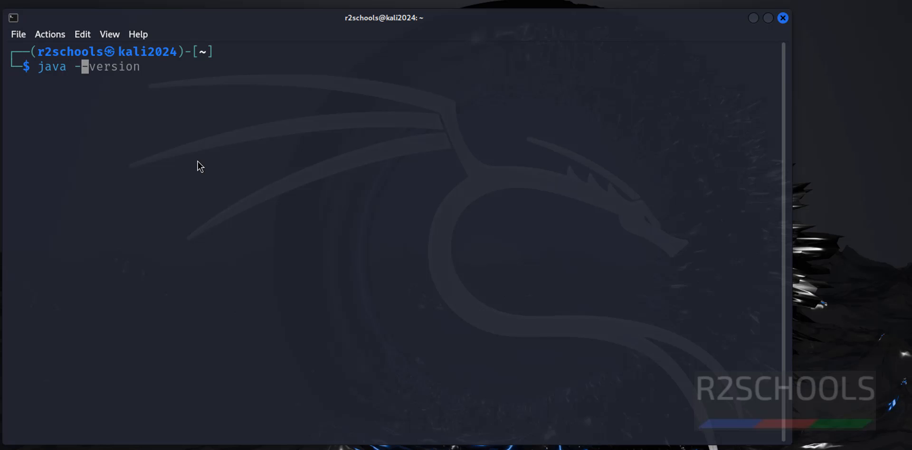
pyautogui.press('Return')
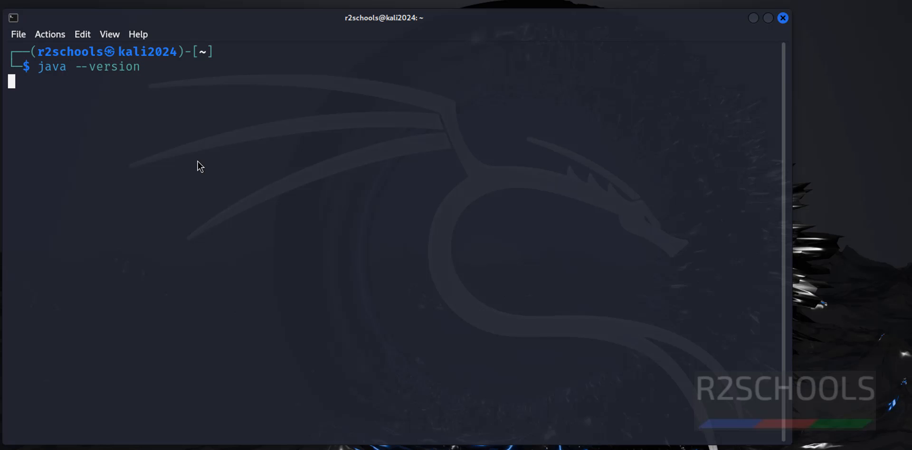
pyautogui.press('Return')
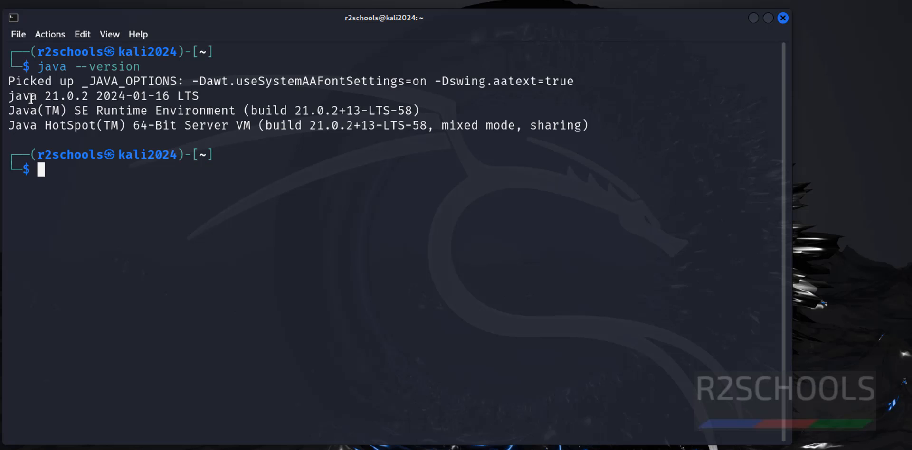
pyautogui.moveTo(34, 96); pyautogui.dragTo(177, 96)
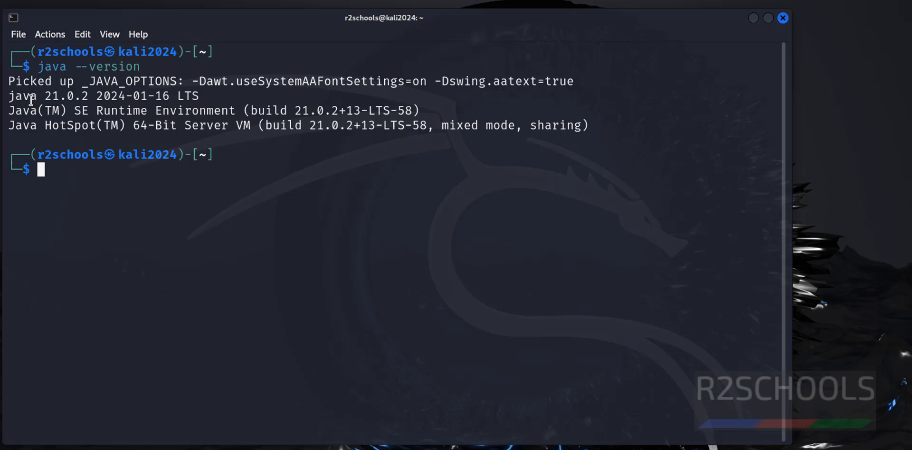
pyautogui.moveTo(32, 96); pyautogui.dragTo(177, 96)
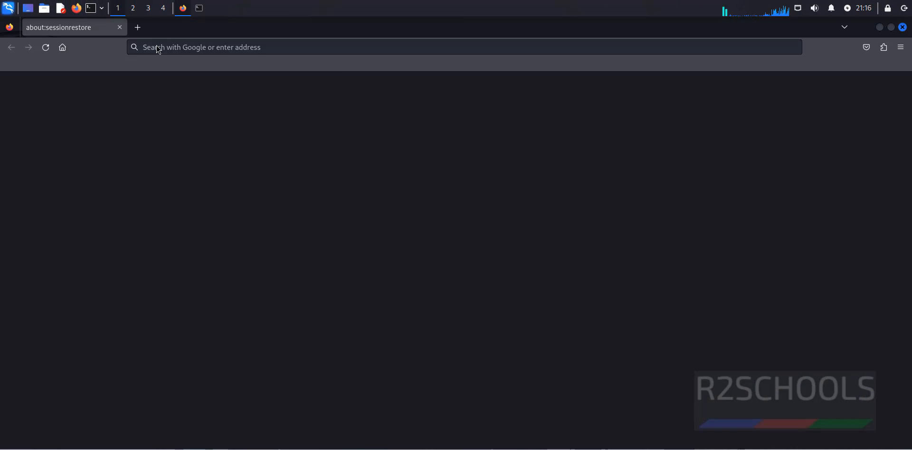
# Step: Search google.com for 'java downloads' and open the 'Java Downloads | Oracle India' result
pyautogui.write('google.com')
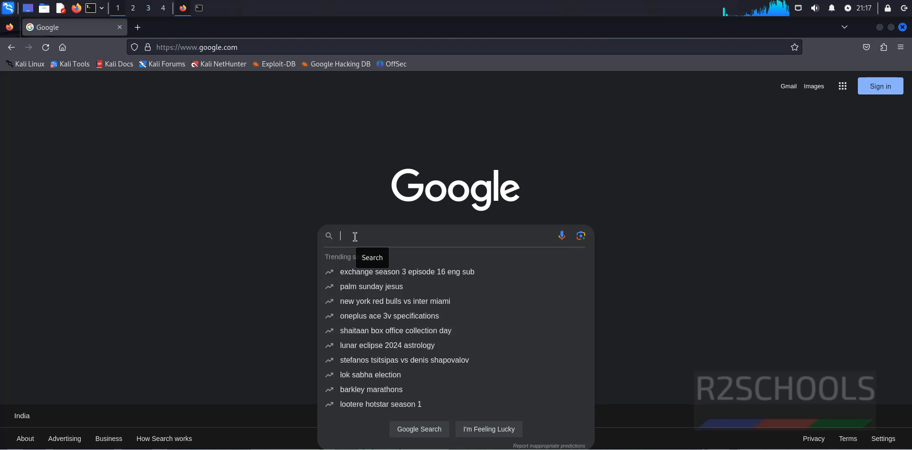
pyautogui.write('java downloads')
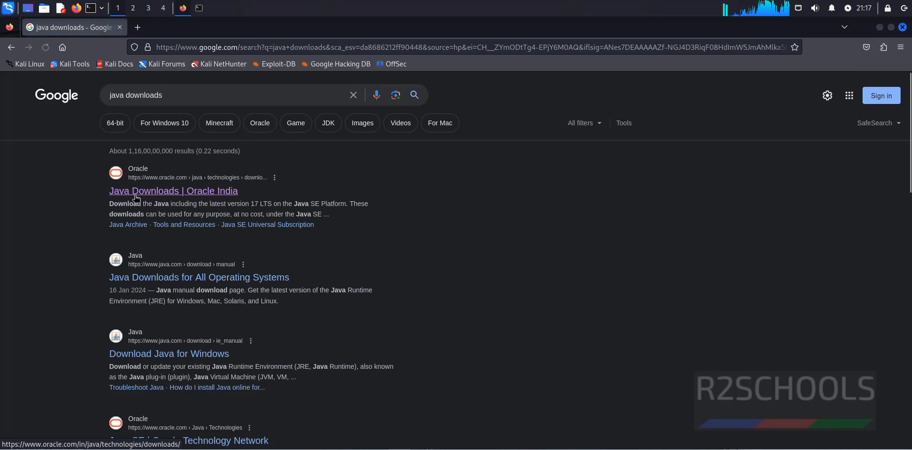
pyautogui.click(173, 191)
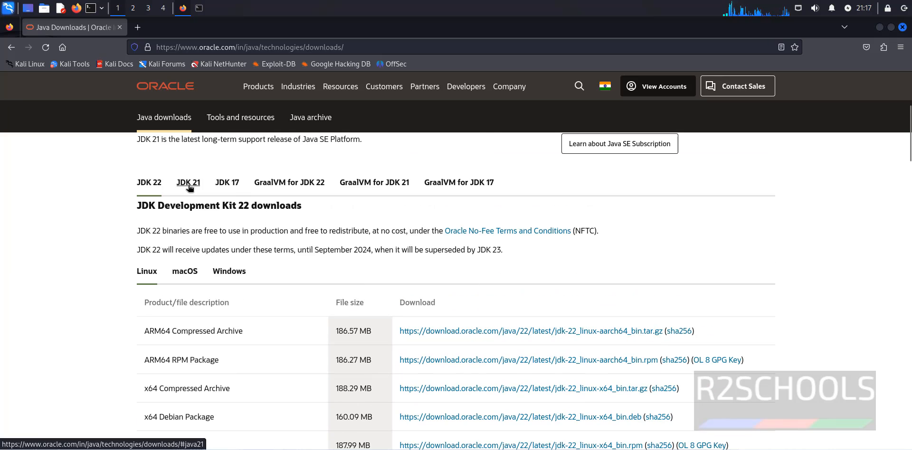
# Step: View the JDK 17, 21 and 22 tabs, then bring up the JDK 22 x64 Debian package link menu
pyautogui.scroll(-3)
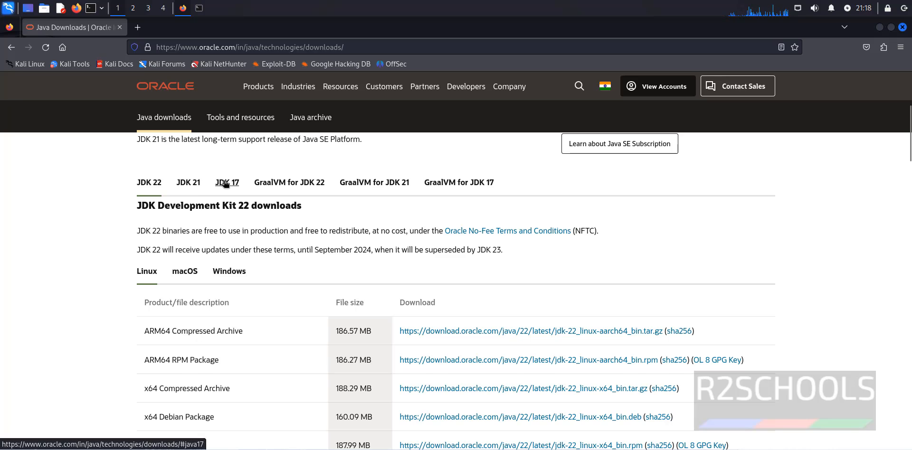
pyautogui.click(227, 182)
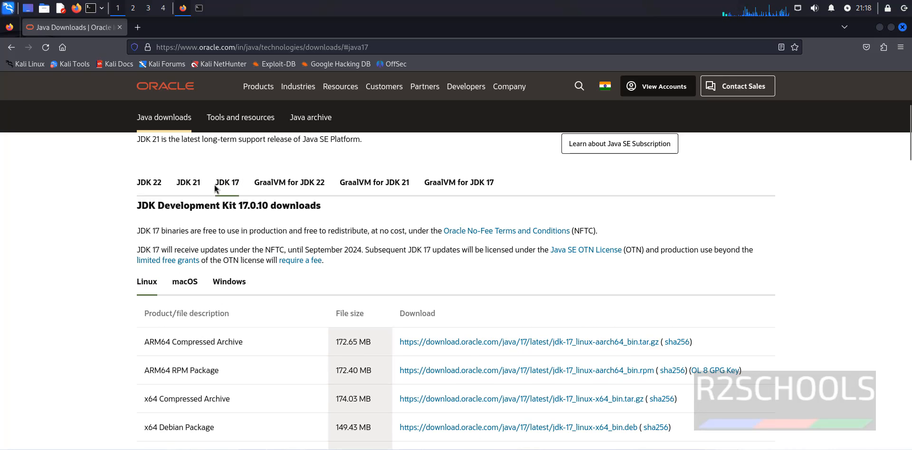
pyautogui.click(188, 182)
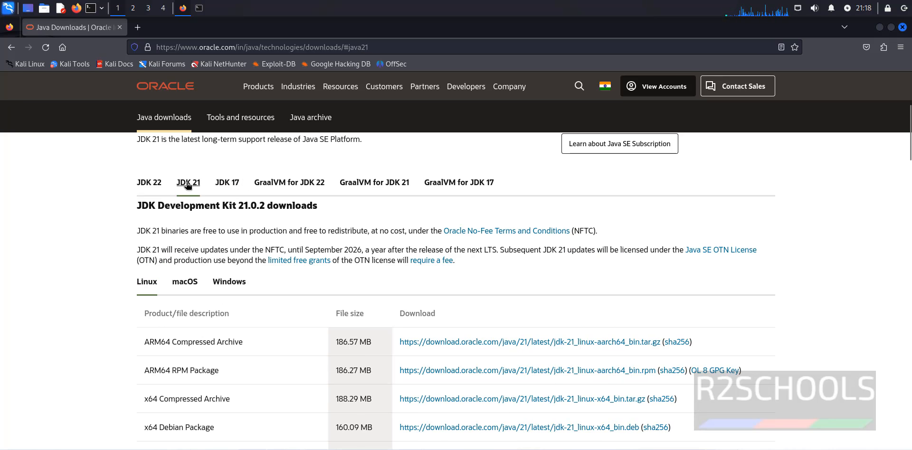
pyautogui.moveTo(159, 186)
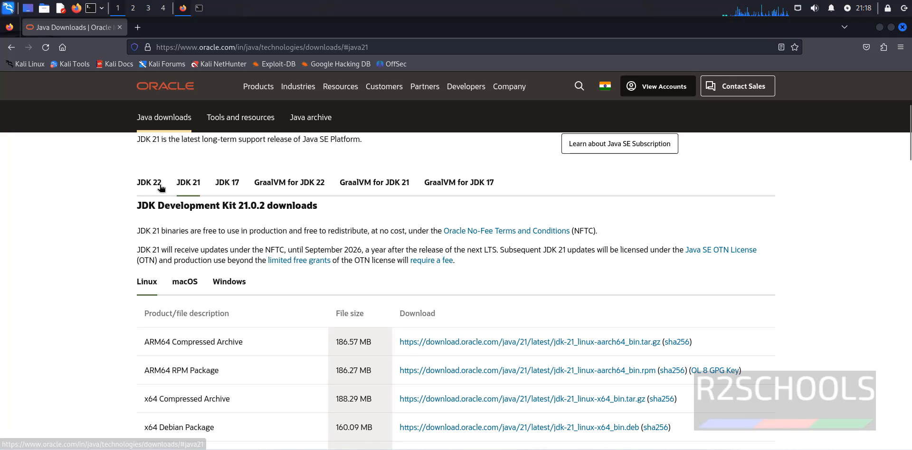
pyautogui.click(149, 182)
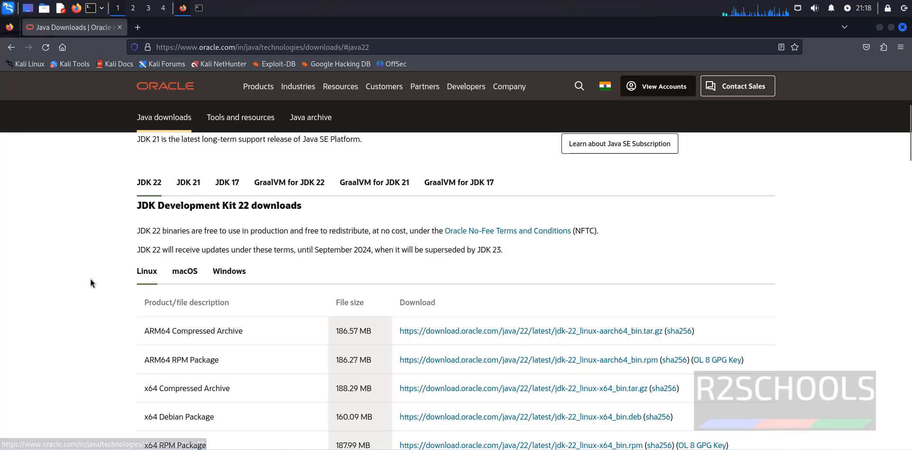
pyautogui.scroll(-3)
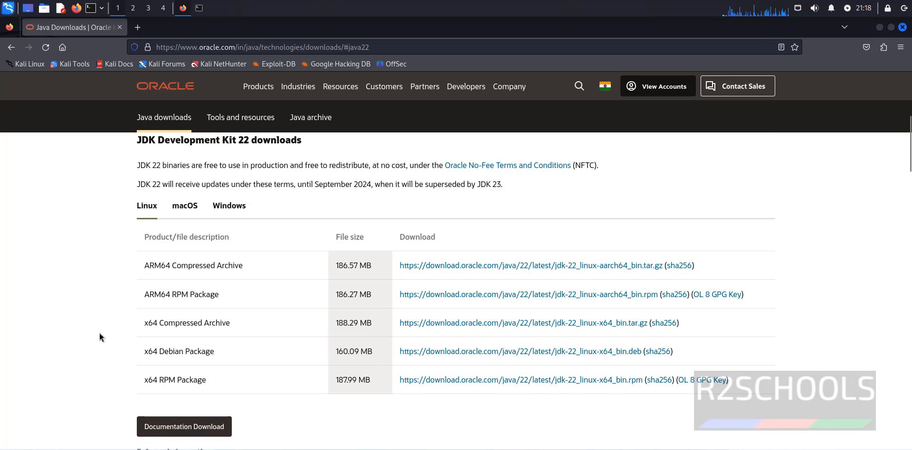
pyautogui.moveTo(127, 365)
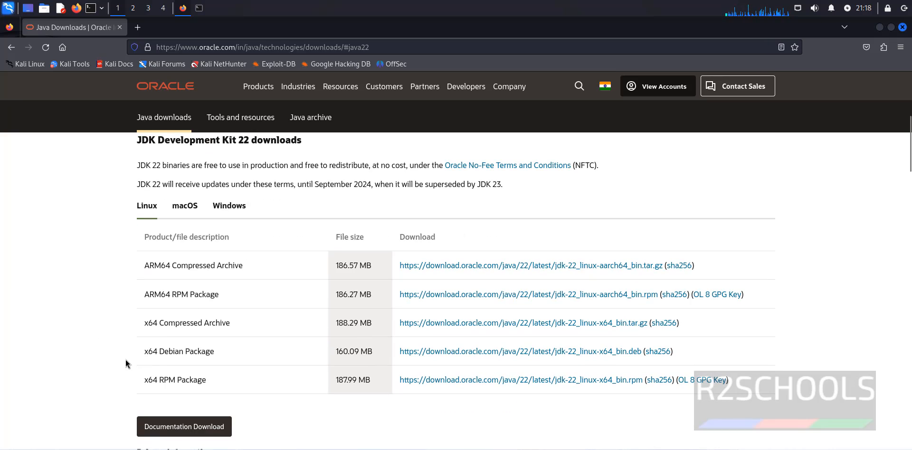
pyautogui.moveTo(570, 358)
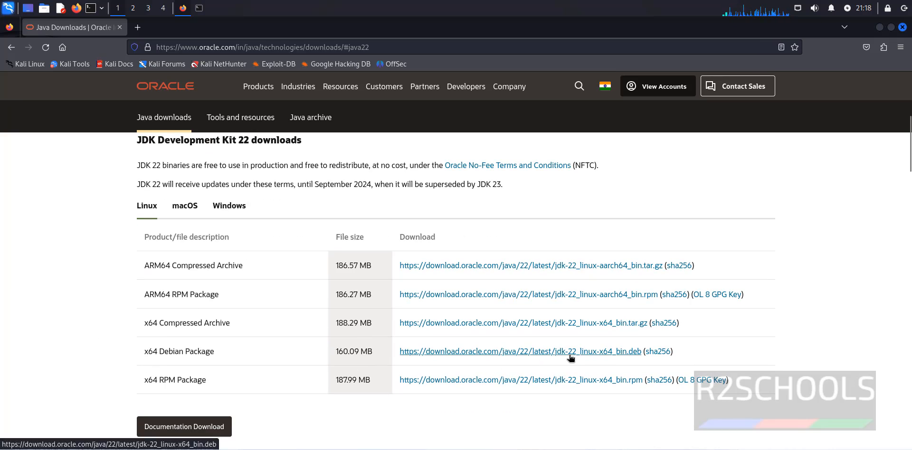
pyautogui.rightClick(570, 356)
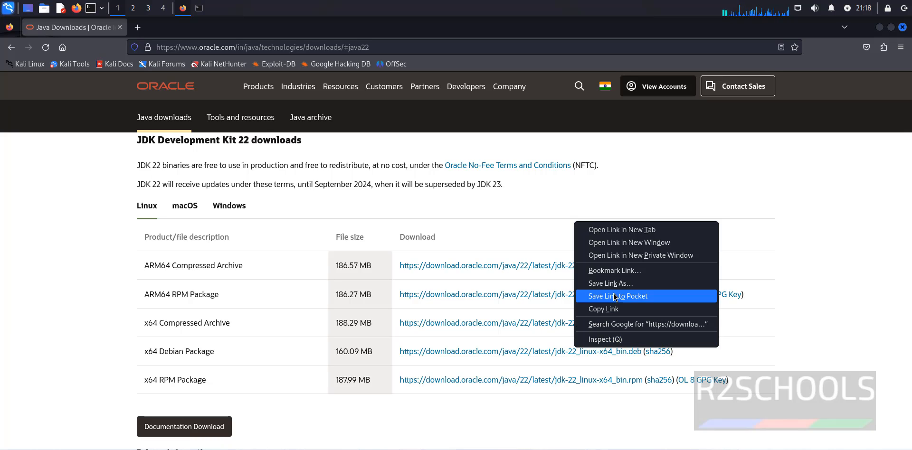
pyautogui.moveTo(617, 312)
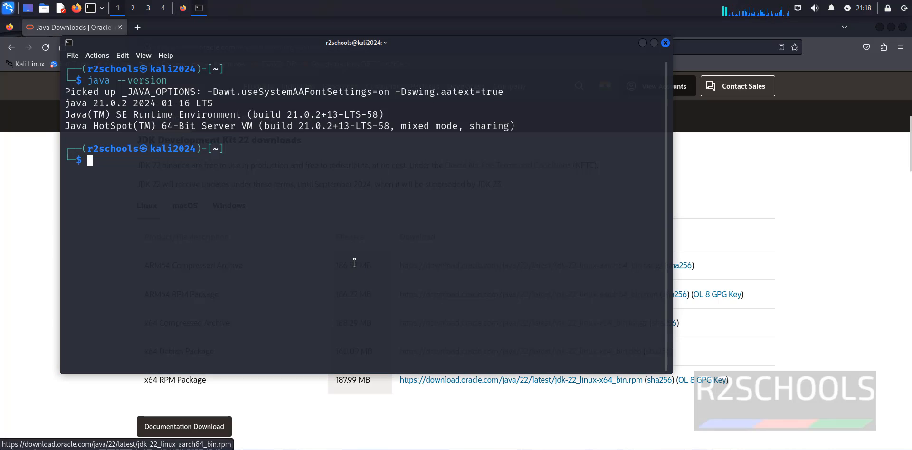
# Step: Download jdk-22_linux-x64_bin.deb with wget and the pasted link, then list files with ls
pyautogui.write('wget https://bin.equinox.io/c/bNyj1mQVY4c/ngrok-v3-stable-linux-s390x.tgz')
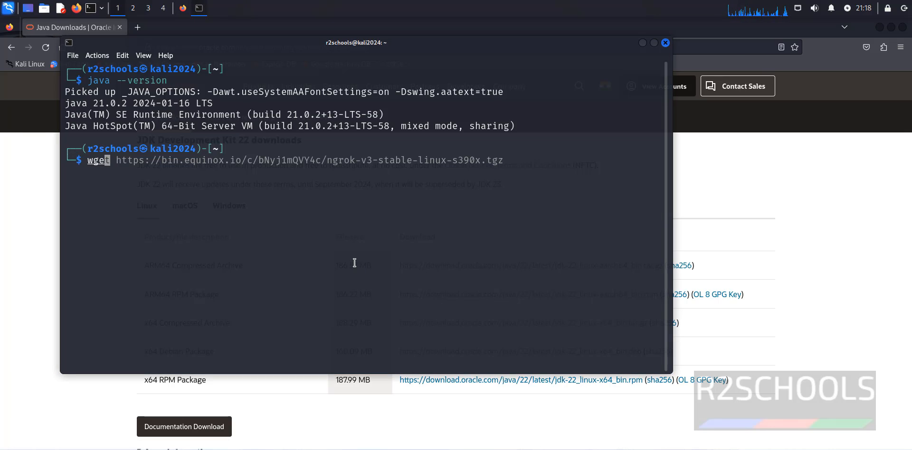
pyautogui.rightClick(354, 263)
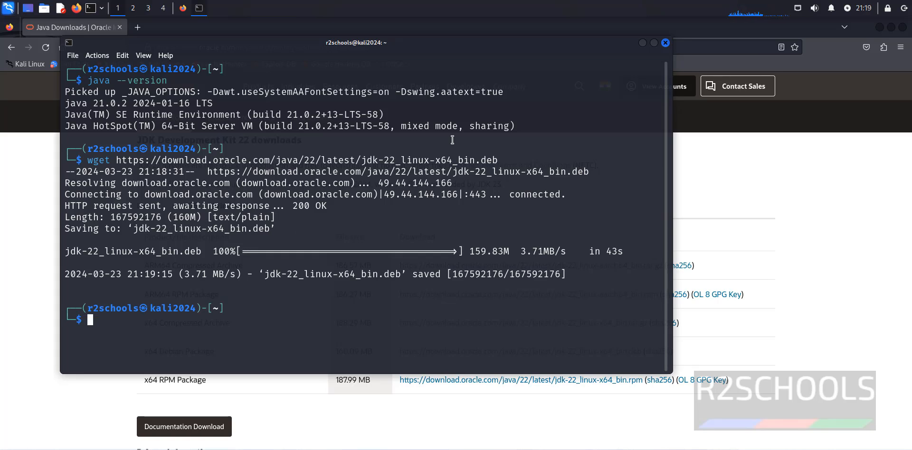
pyautogui.write('ls')
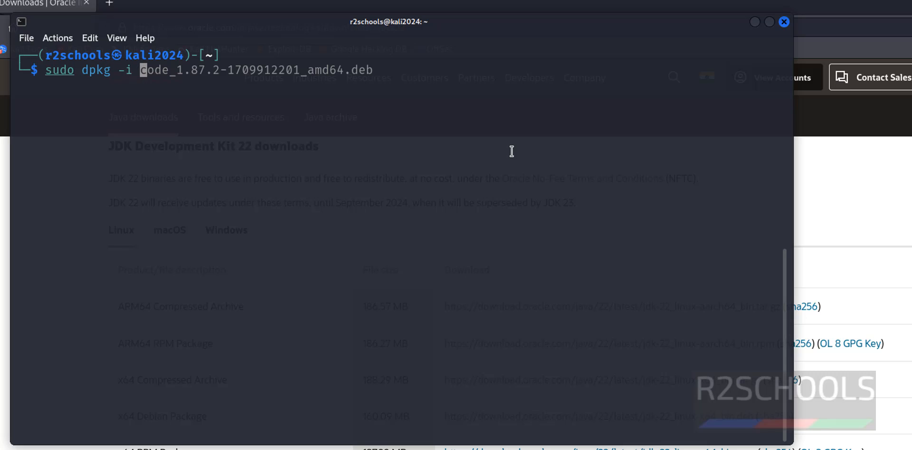
# Step: Install jdk-22_linux-x64_bin.deb with sudo dpkg -i
pyautogui.write('jdk-22_linux-x64_bin.deb')
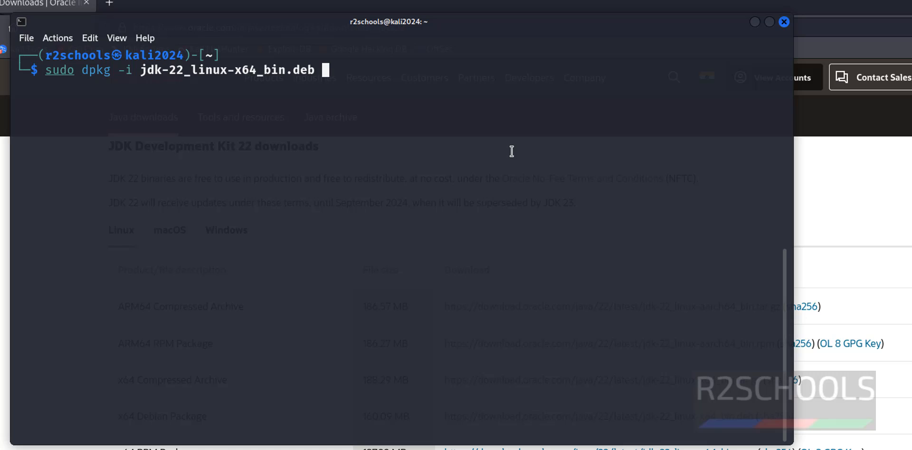
pyautogui.moveTo(519, 146)
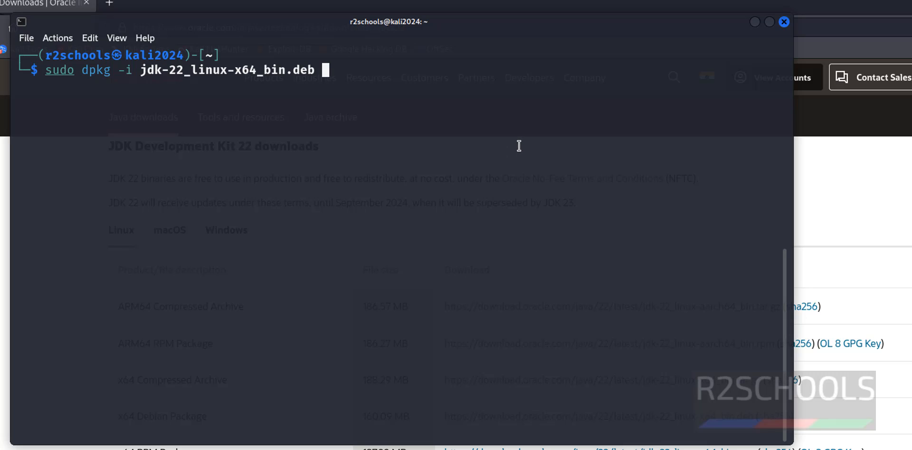
pyautogui.press('Return')
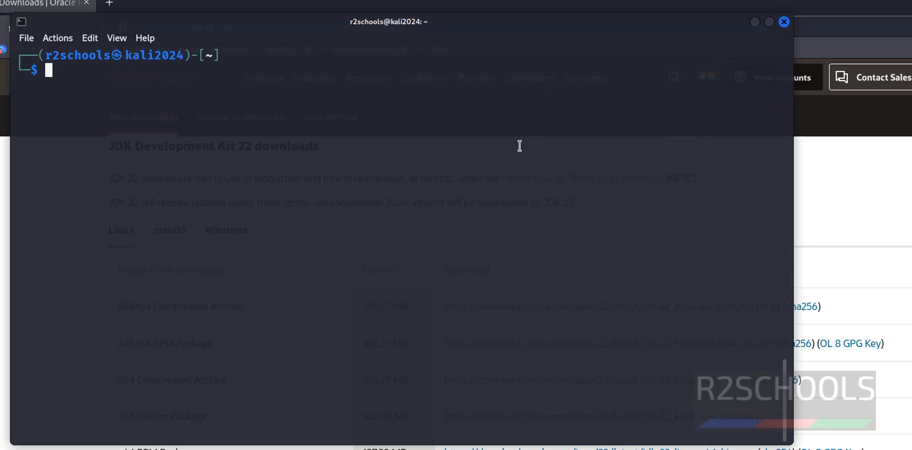
# Step: Check java -version, confirming Java 22 dated 2024-03-19
pyautogui.write('java -version')
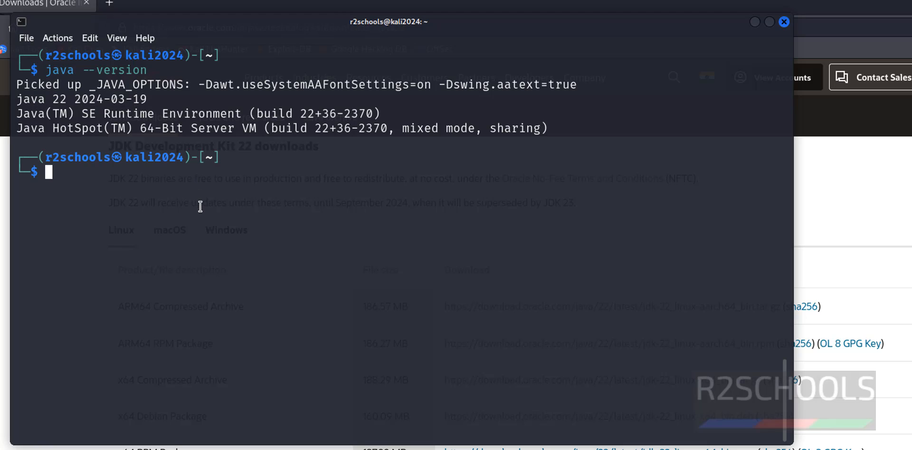
pyautogui.write('sudo dpkg -i jdk-22_linux-x64_bin.deb')
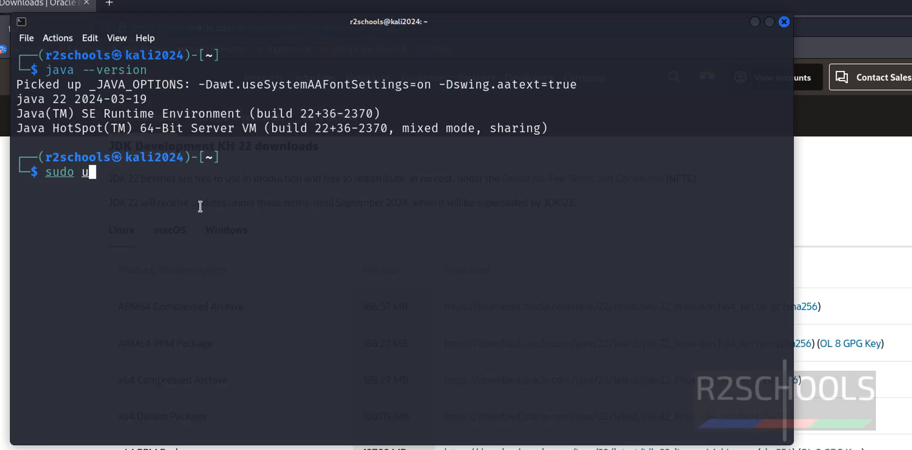
# Step: Pick OpenJDK 17 (selection 1) in sudo update-alternatives --config java
pyautogui.write('pdate-')
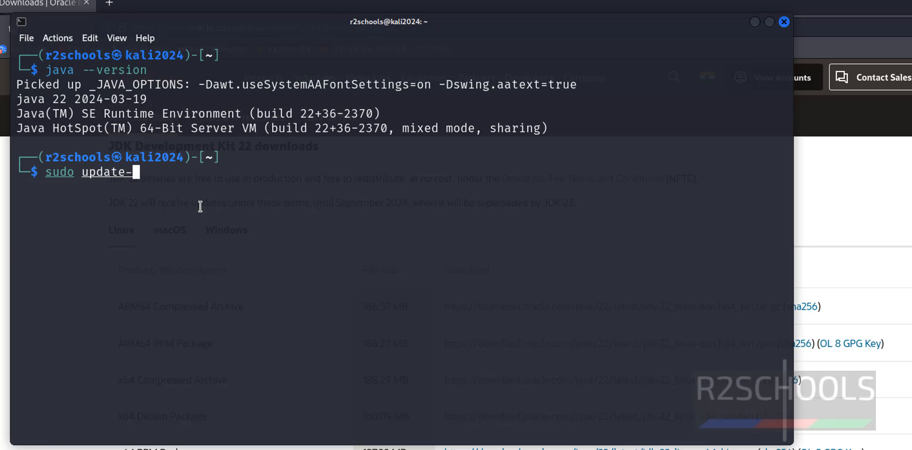
pyautogui.write('alternativ')
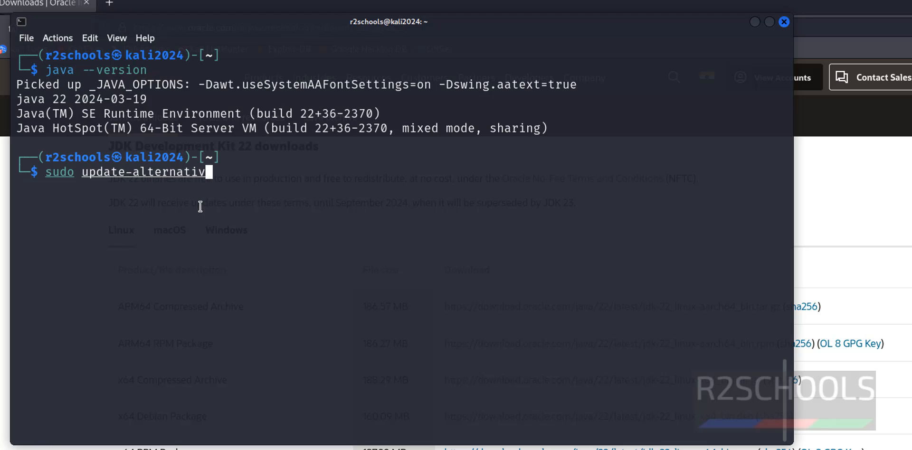
pyautogui.write('es --config java')
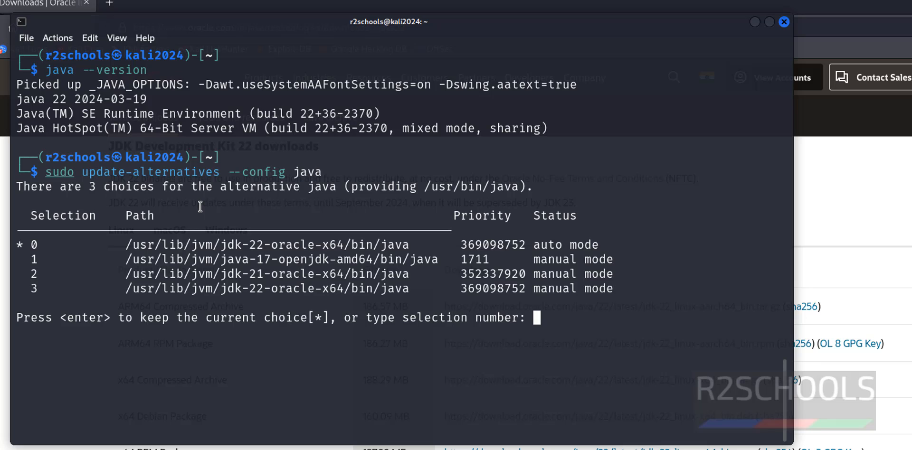
pyautogui.moveTo(196, 214)
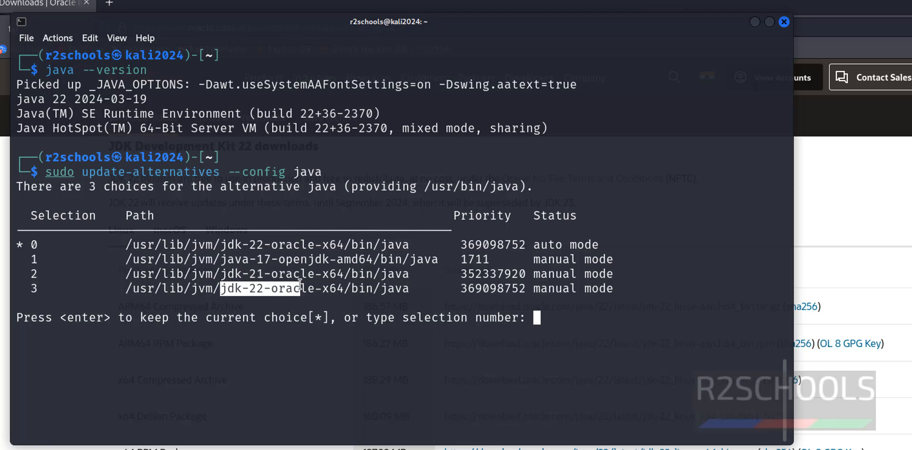
pyautogui.write('1')
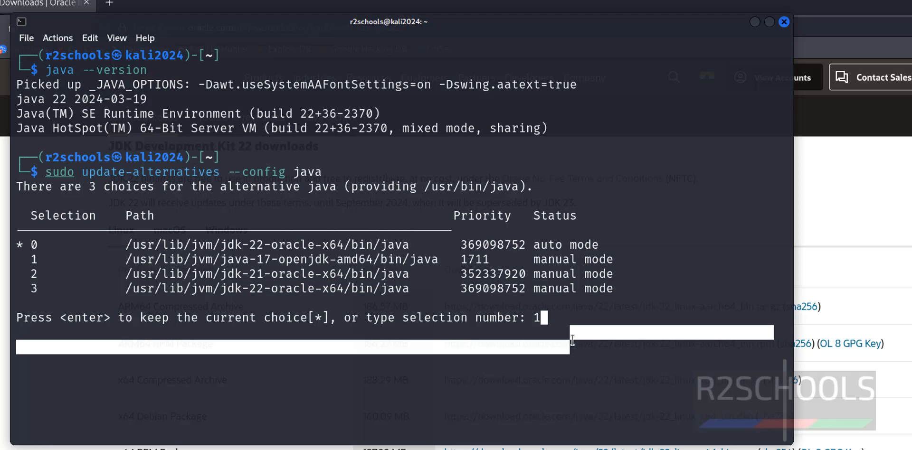
pyautogui.moveTo(553, 302)
pyautogui.write('java --version')
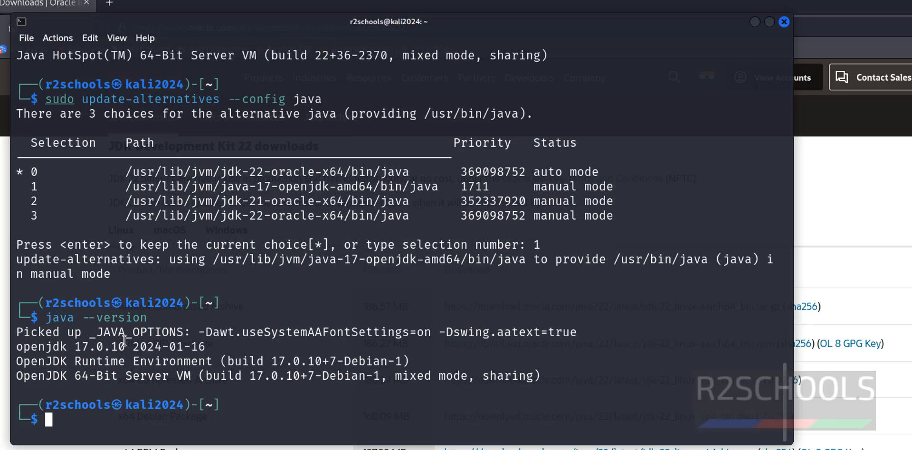
pyautogui.moveTo(78, 346)
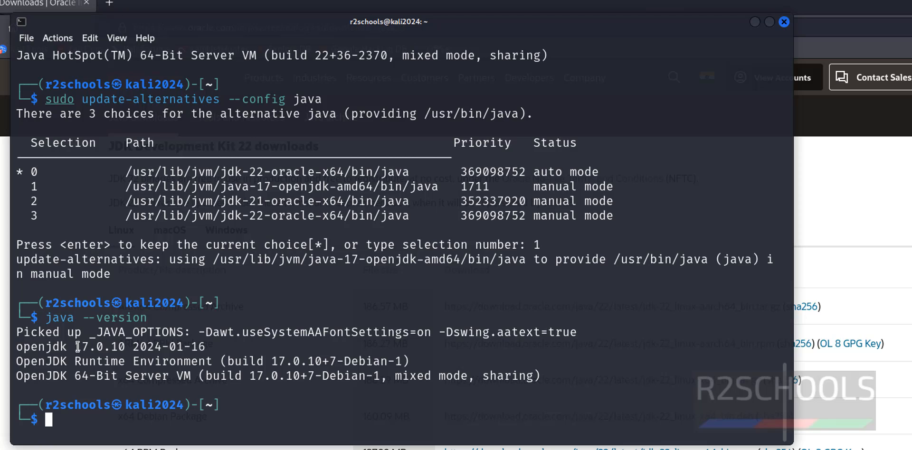
pyautogui.moveTo(323, 220)
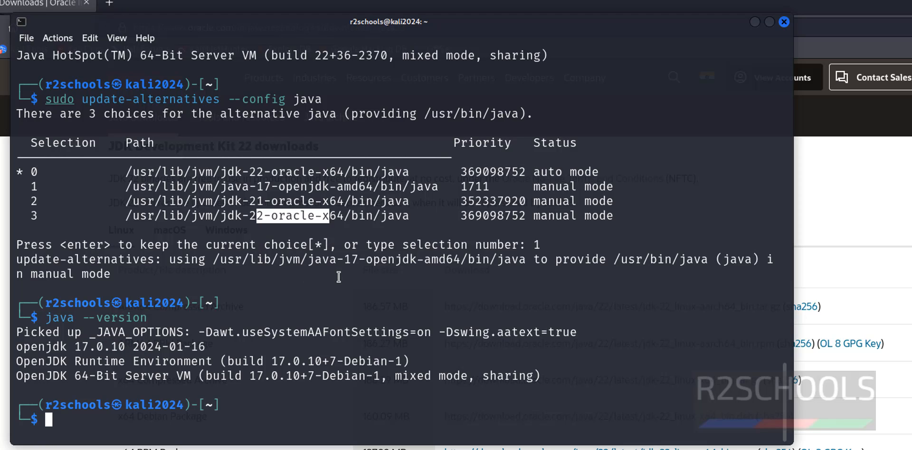
# Step: Choose Oracle JDK 22 (selection 3) in update-alternatives and verify java --version shows 22
pyautogui.write('sudo update-alternatives --config java')
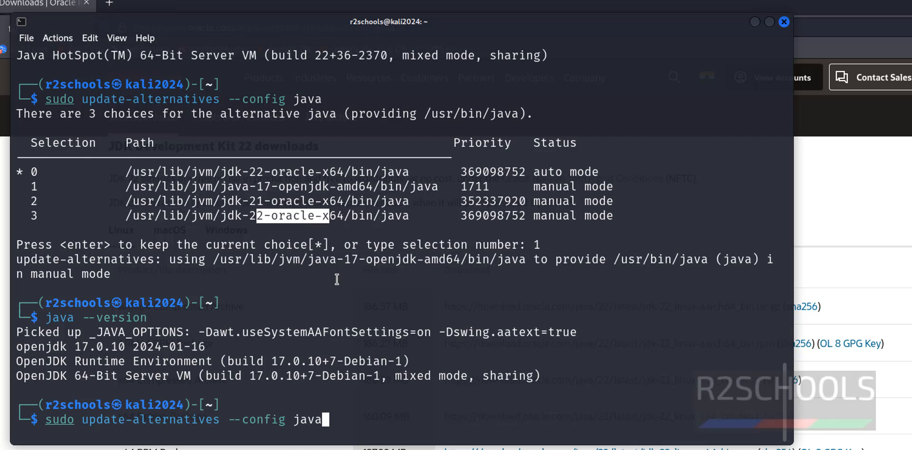
pyautogui.press('Return')
pyautogui.write('3')
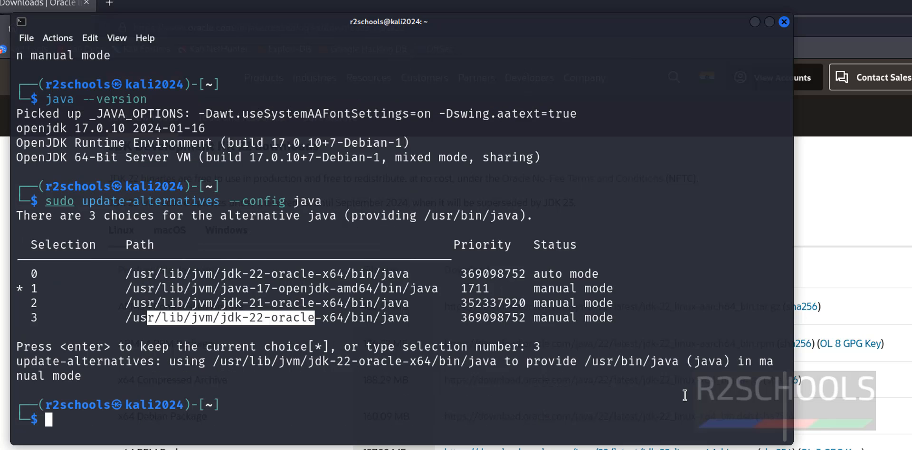
pyautogui.write('java --version')
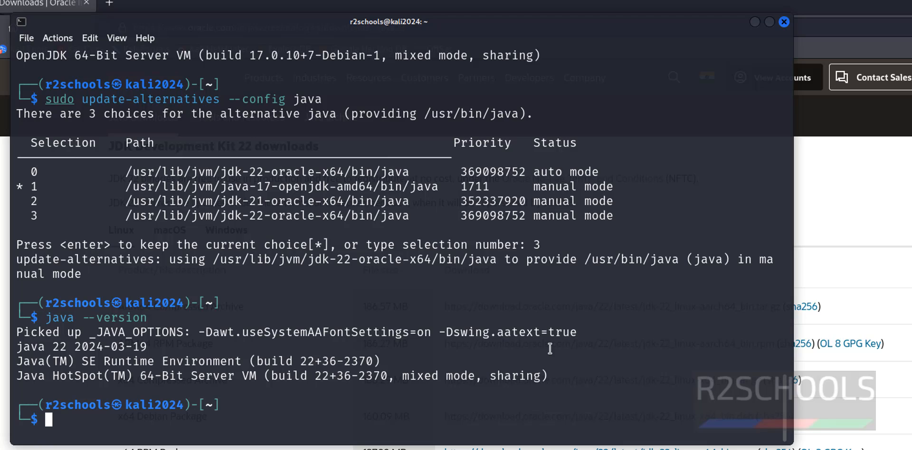
pyautogui.moveTo(543, 352)
pyautogui.write('rm')
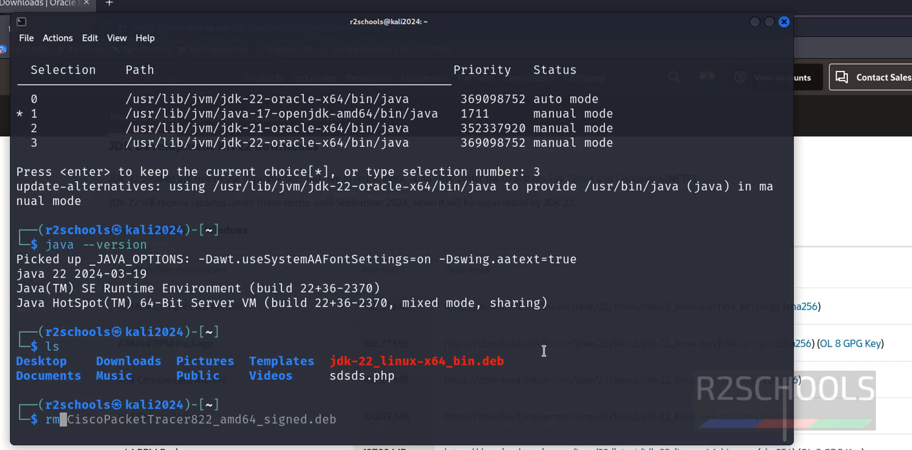
# Step: Remove jdk-22_linux-x64_bin.deb with rm and list the home folder again
pyautogui.write('jdk-21_linux-x64_bin.deb')
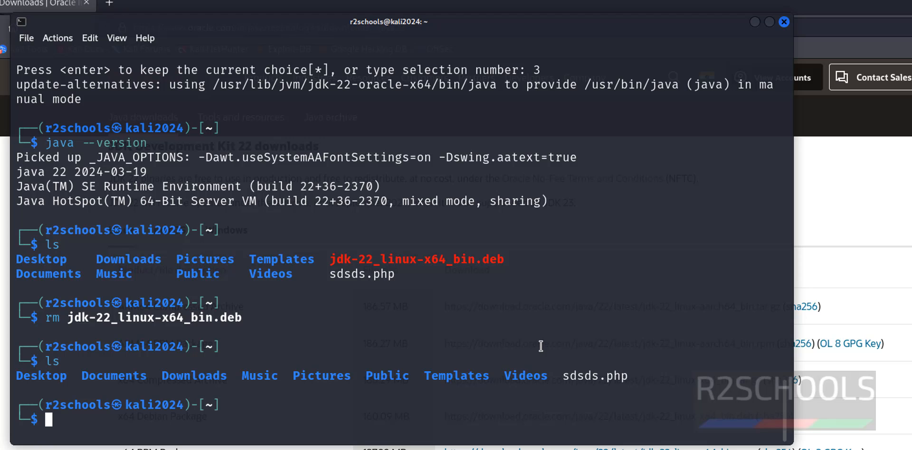
pyautogui.moveTo(545, 348)
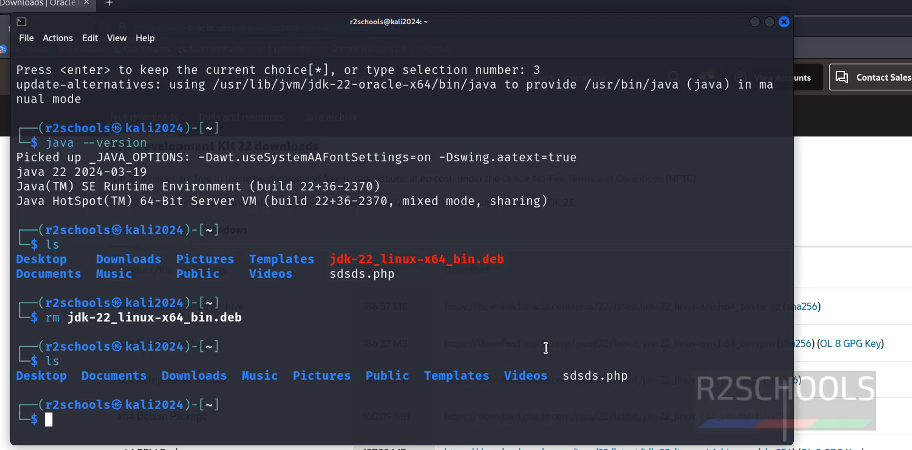
pyautogui.write('sudo update-alternatives --config java')
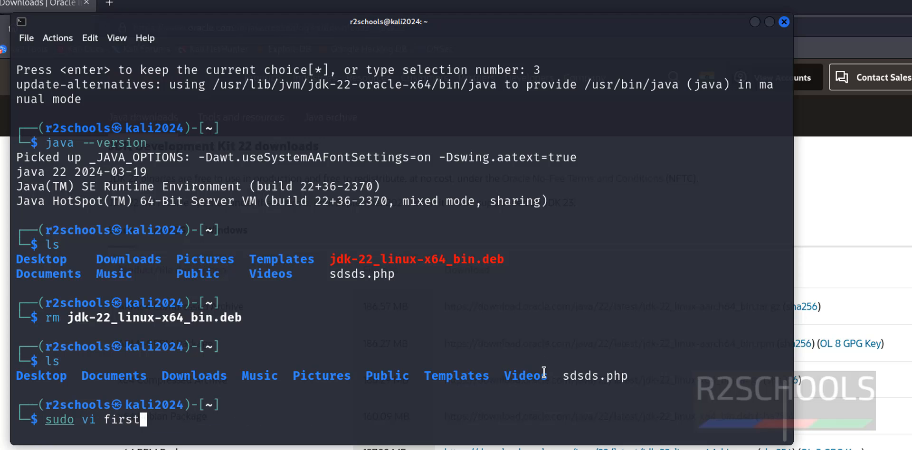
# Step: Open firstprogram.java in vi, write class r2schools printing 'Welcome to r2schools', save with :wq!
pyautogui.write('progr')
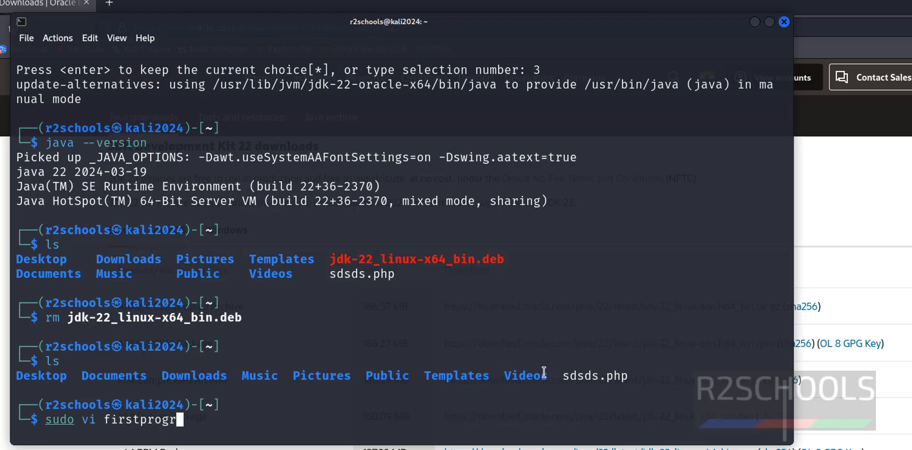
pyautogui.write('am.jav')
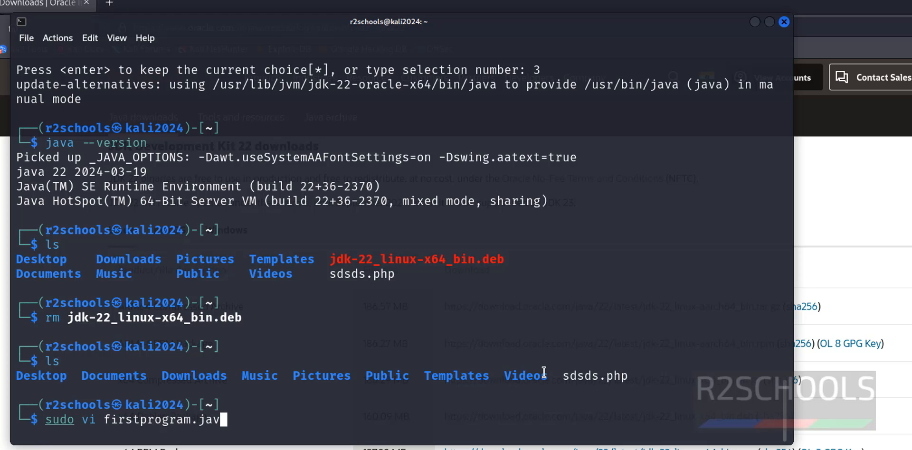
pyautogui.moveTo(550, 375)
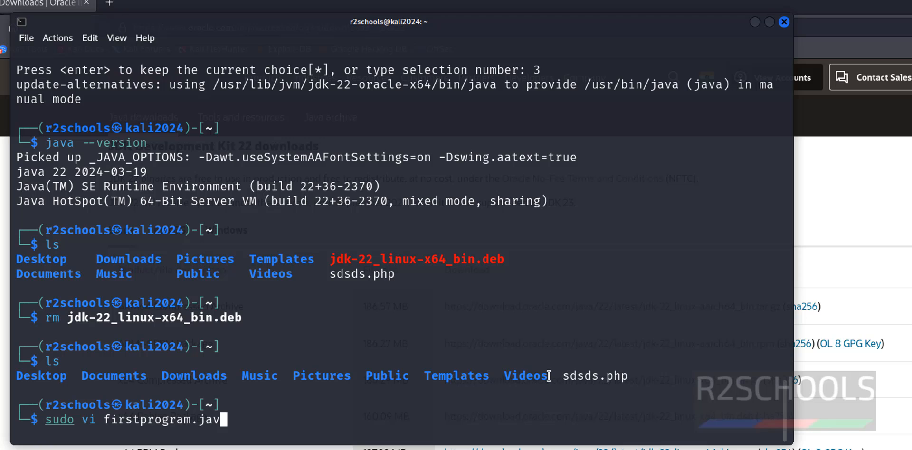
pyautogui.write('a')
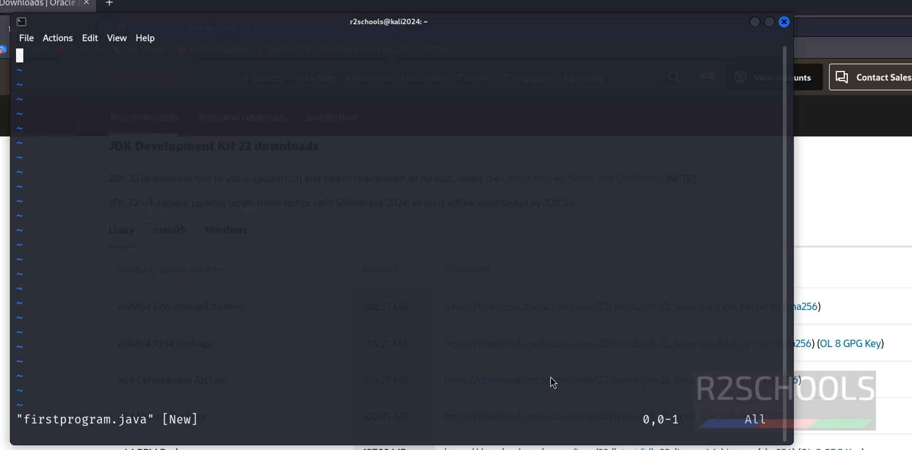
pyautogui.press('i')
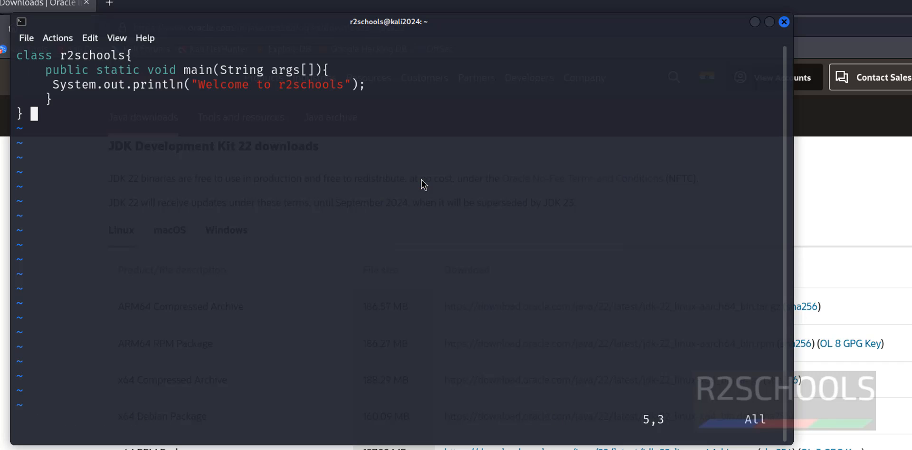
pyautogui.write(':wq!')
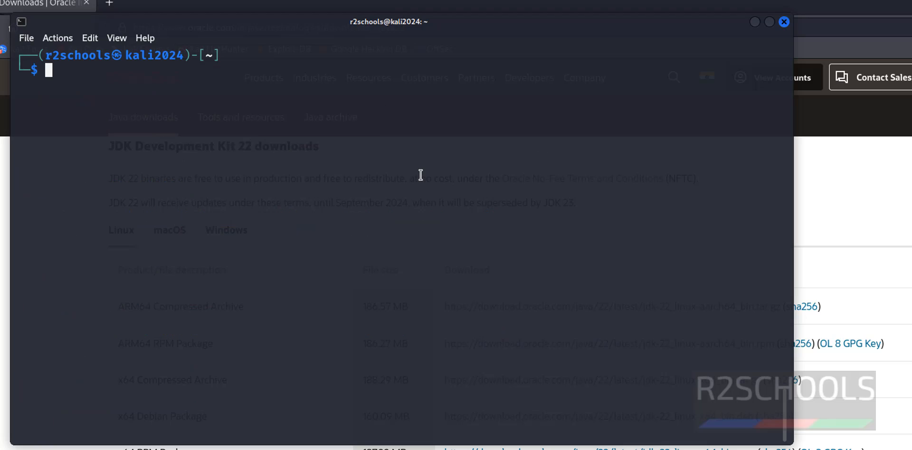
pyautogui.moveTo(410, 257)
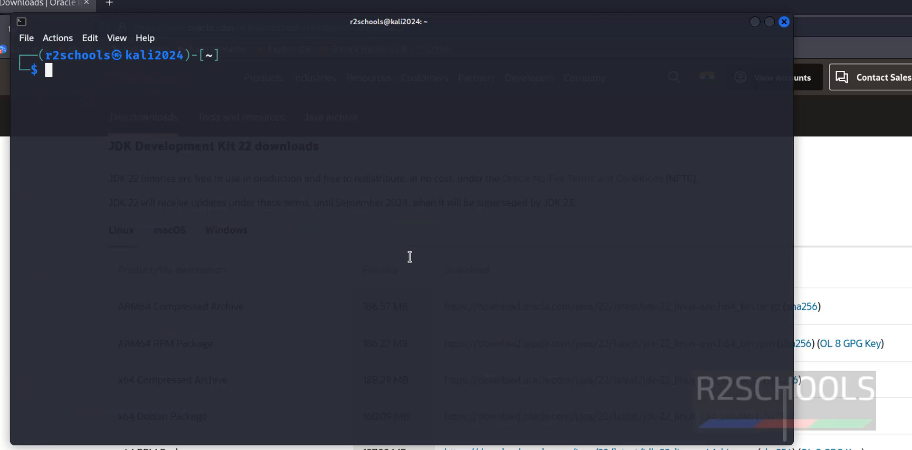
# Step: Compile firstprogram.java into r2schools.class, run r2schools, and reopen the source in vi
pyautogui.write('javac r2schools.java')
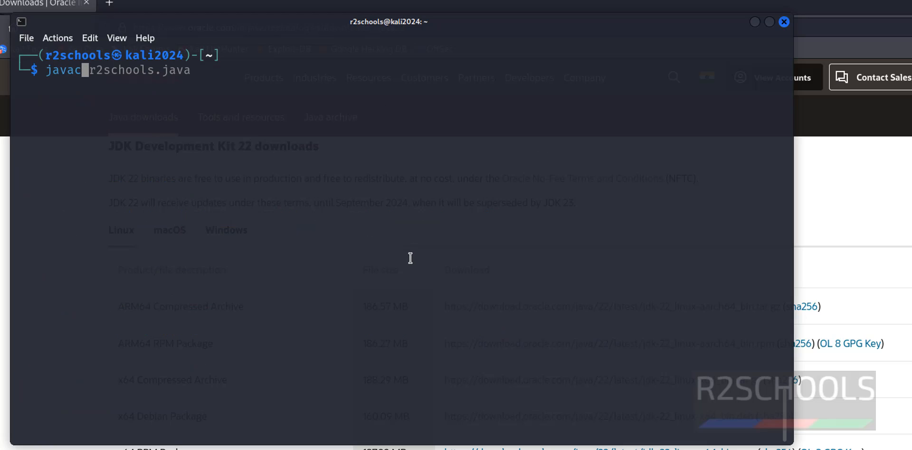
pyautogui.write('firstprogram.java')
pyautogui.write('ls')
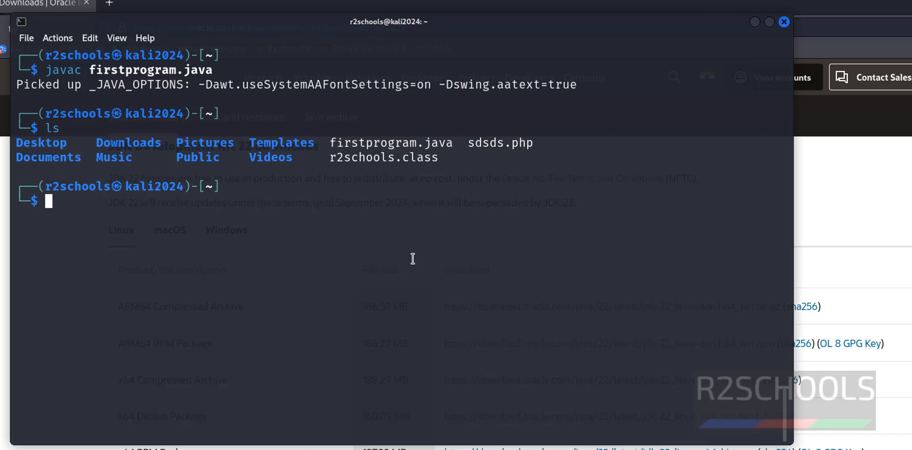
pyautogui.moveTo(385, 157)
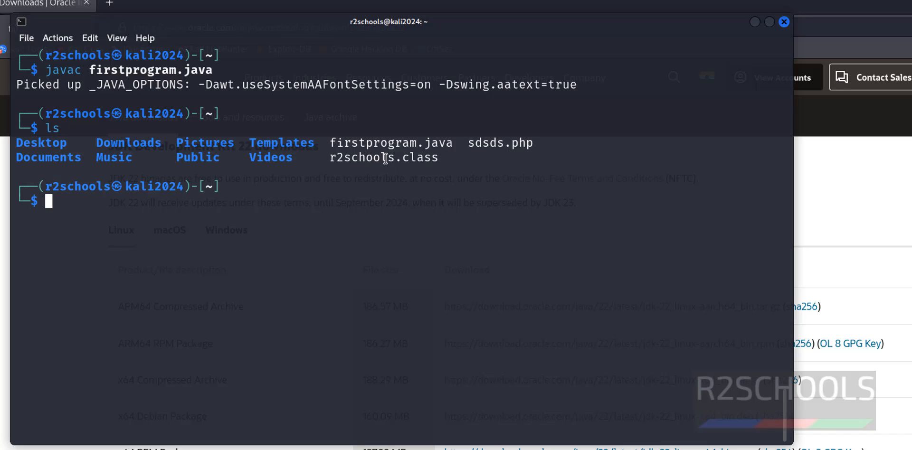
pyautogui.write('java r2schools')
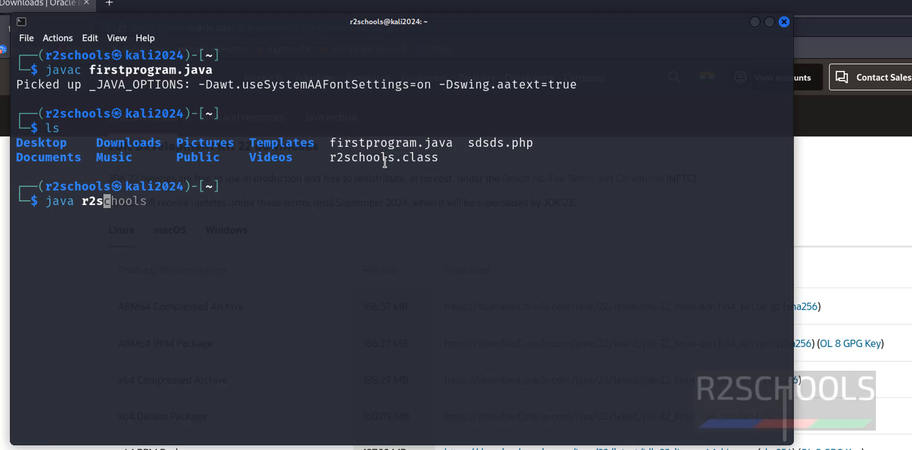
pyautogui.press('End')
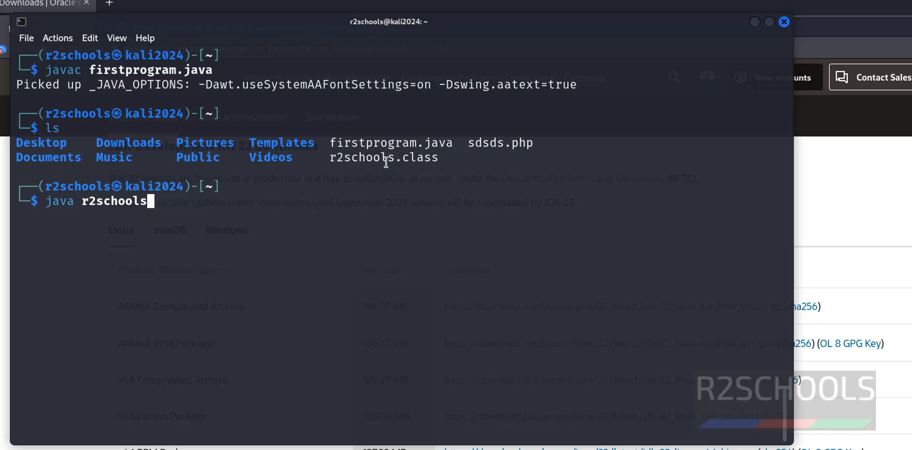
pyautogui.press('Return')
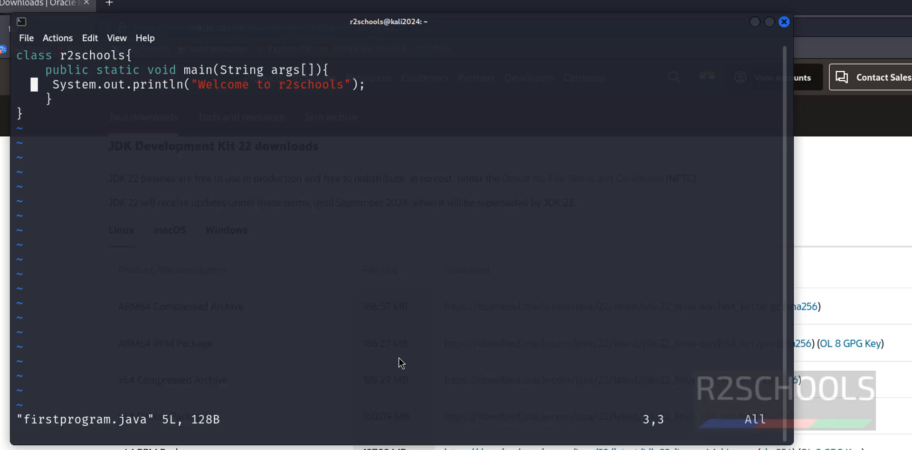
# Step: Add System.out.println(8+9) after the first println and leave insert mode
pyautogui.write('Sys')
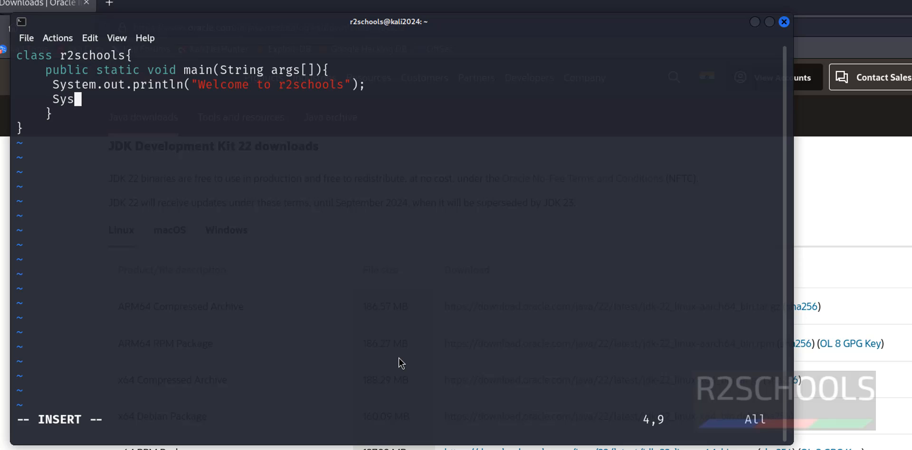
pyautogui.write('tem.')
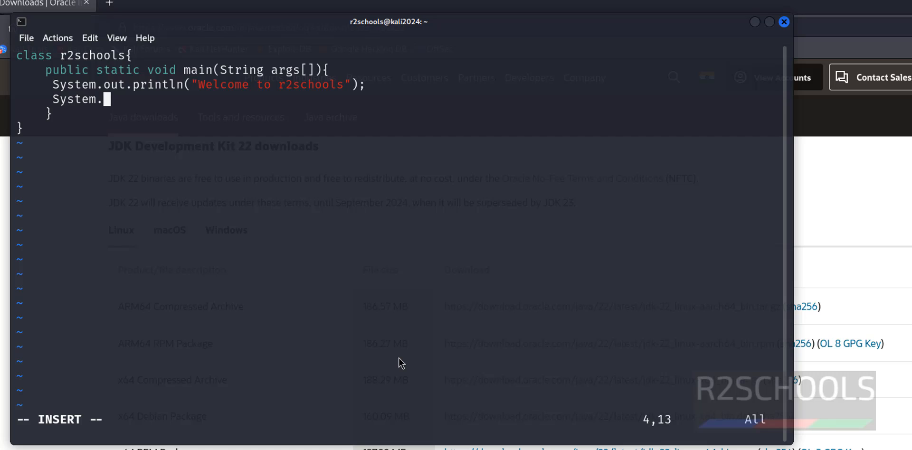
pyautogui.write('out.pr')
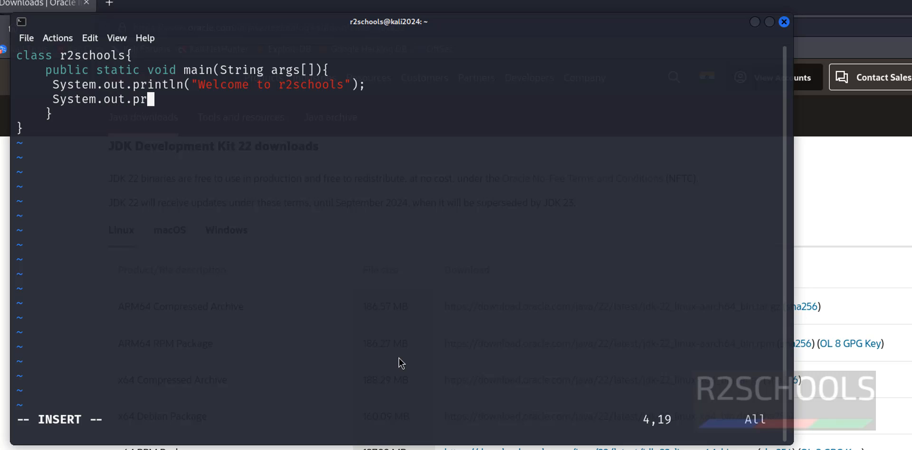
pyautogui.write('intln')
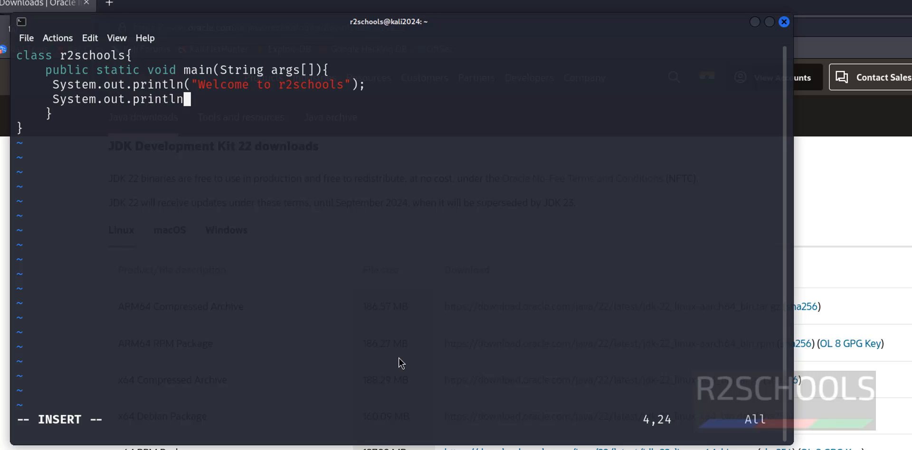
pyautogui.write('8')
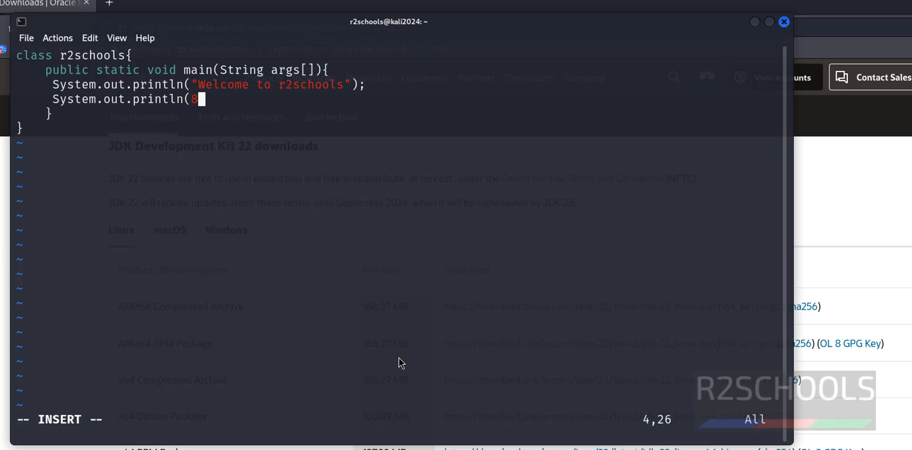
pyautogui.write('+9)')
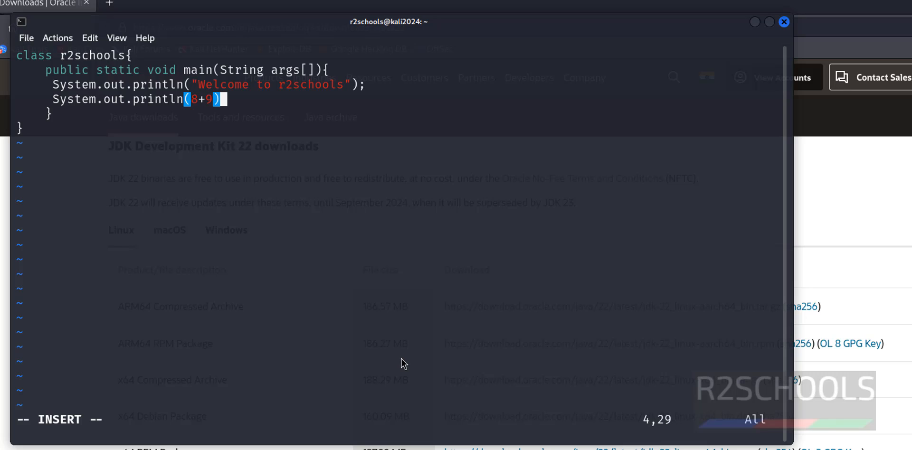
pyautogui.press('Escape')
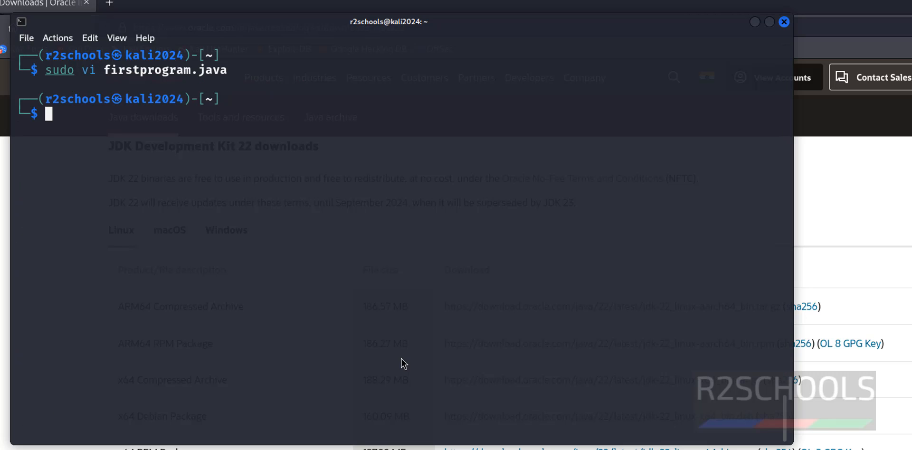
# Step: Run r2schools to print 'Welcome to r2schools', then recompile firstprogram.java with javac
pyautogui.write('javac firstprogram.java r2schools')
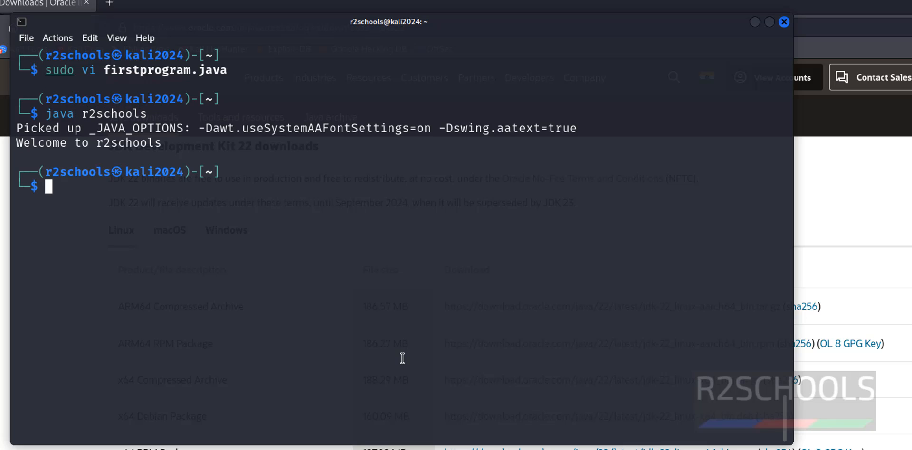
pyautogui.doubleClick(129, 143)
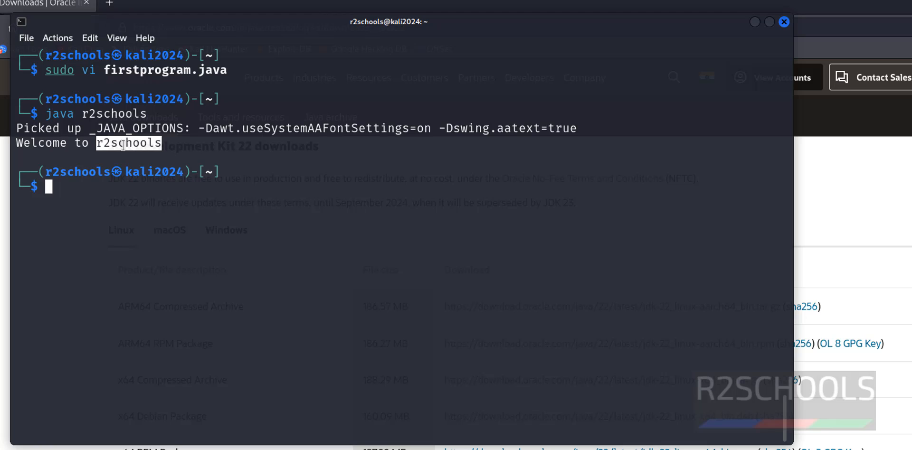
pyautogui.write('javac firstprogram.java r2schools')
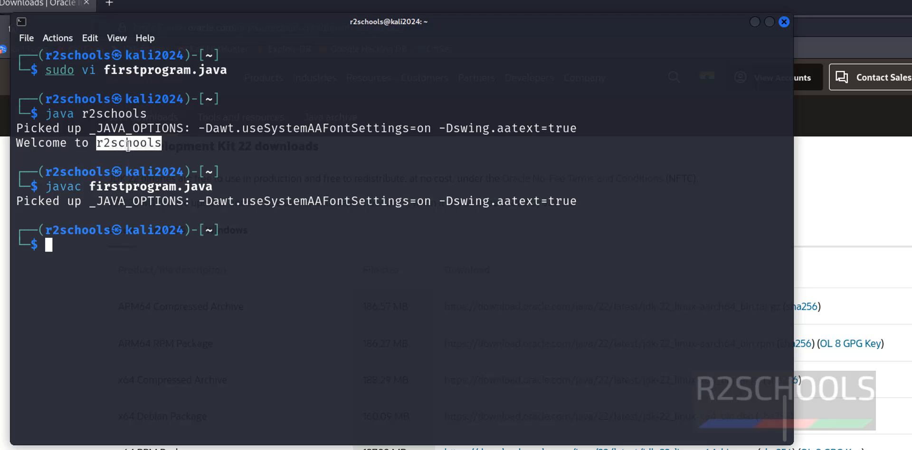
pyautogui.write('javac firstprogram.java')
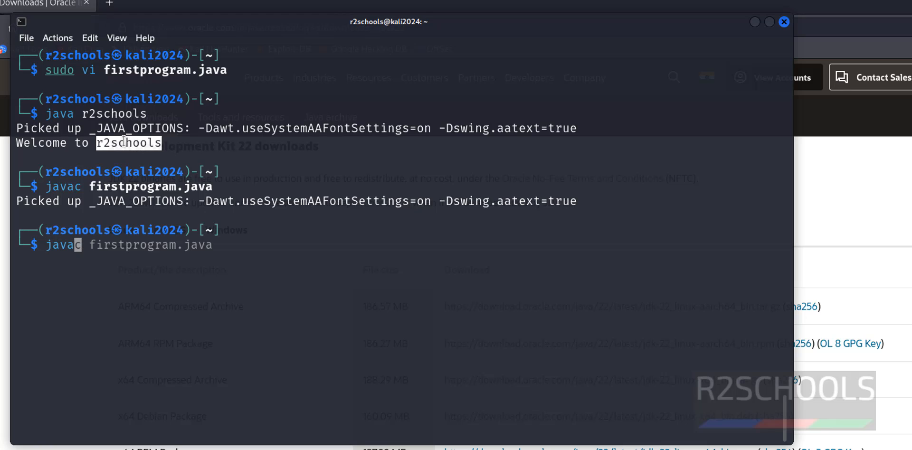